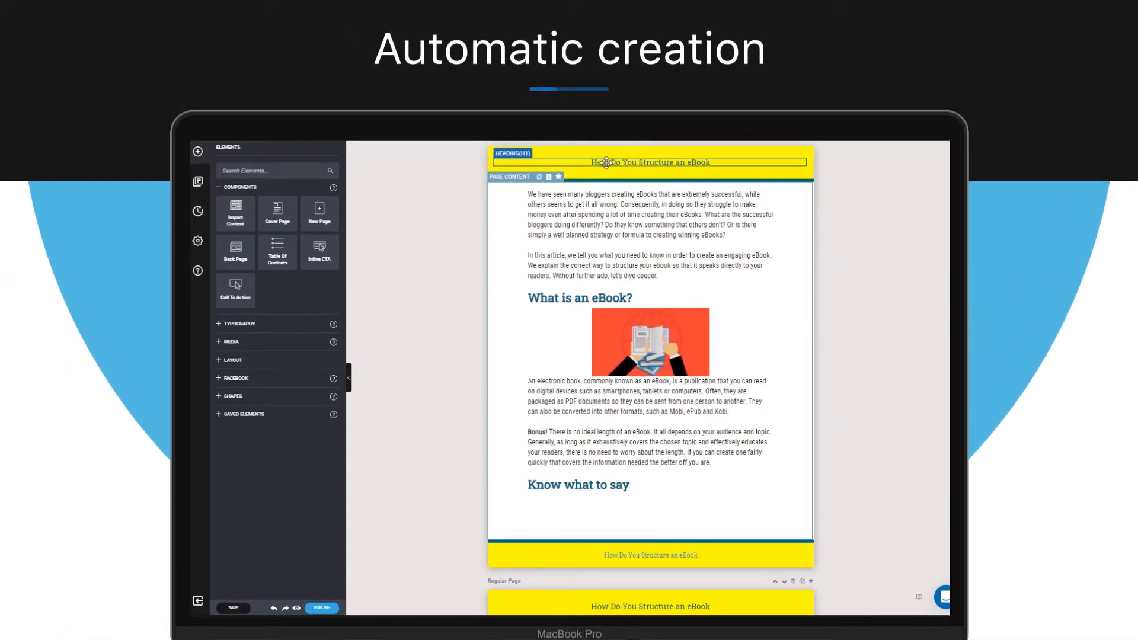
Edit the first page's header heading inline to read 'How Do You Structure an eBook 12'.
left_click(649, 555)
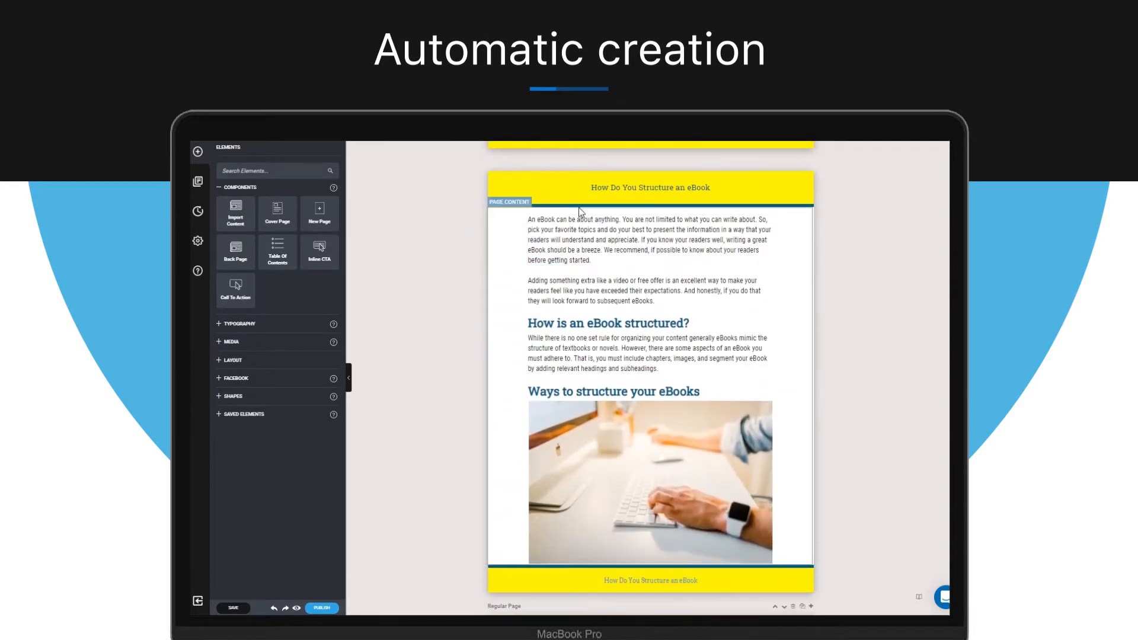
scroll("down", 3)
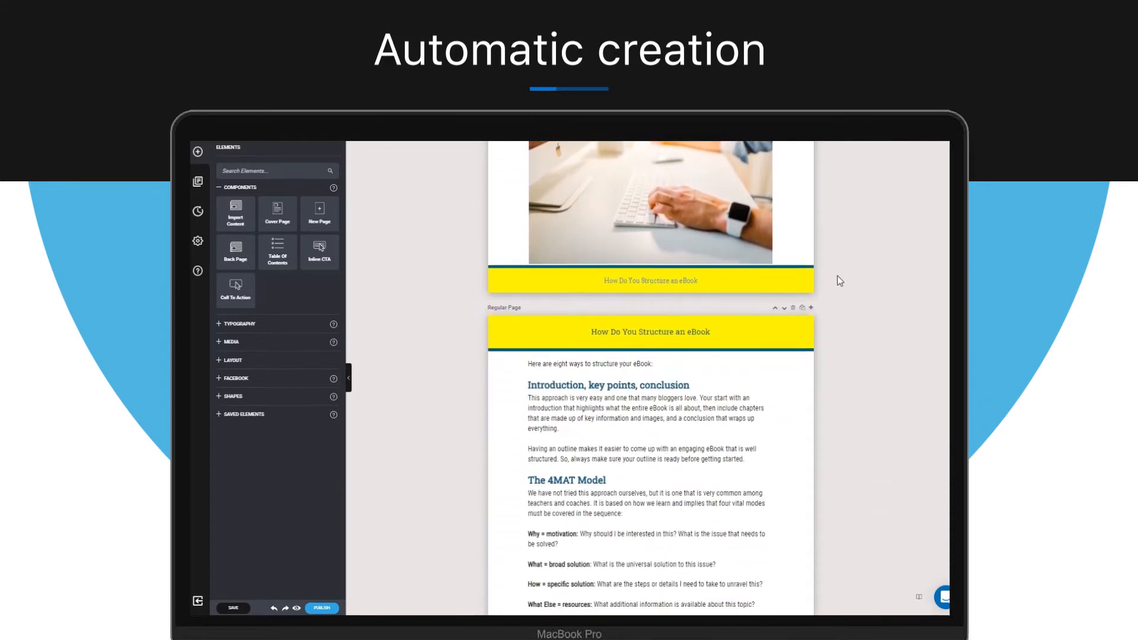
scroll("down", 3)
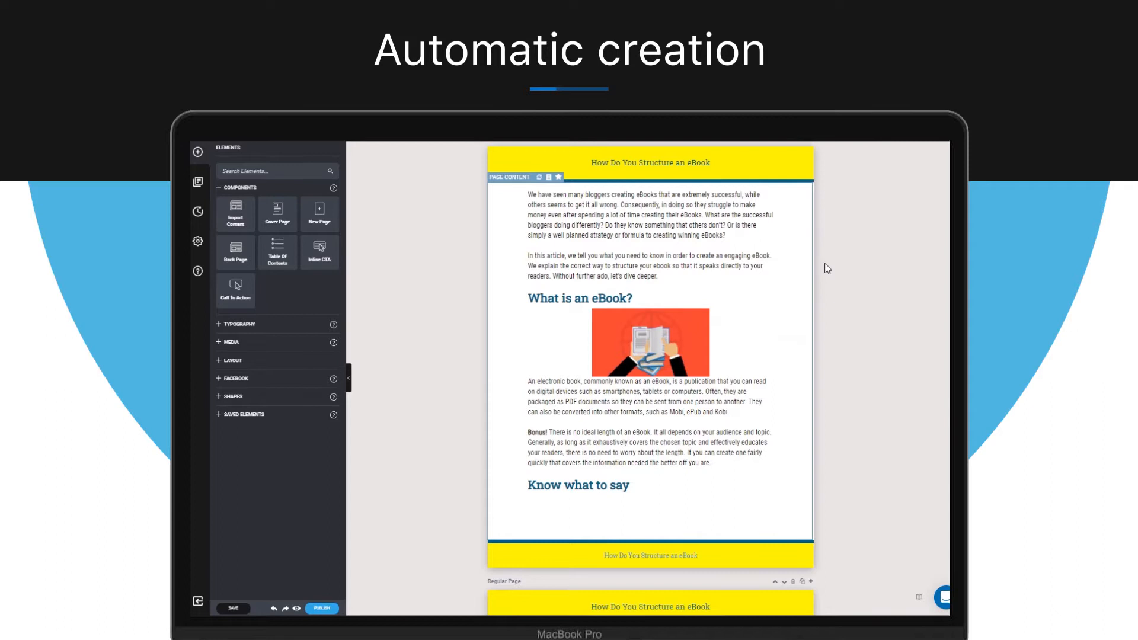
double_click(650, 162)
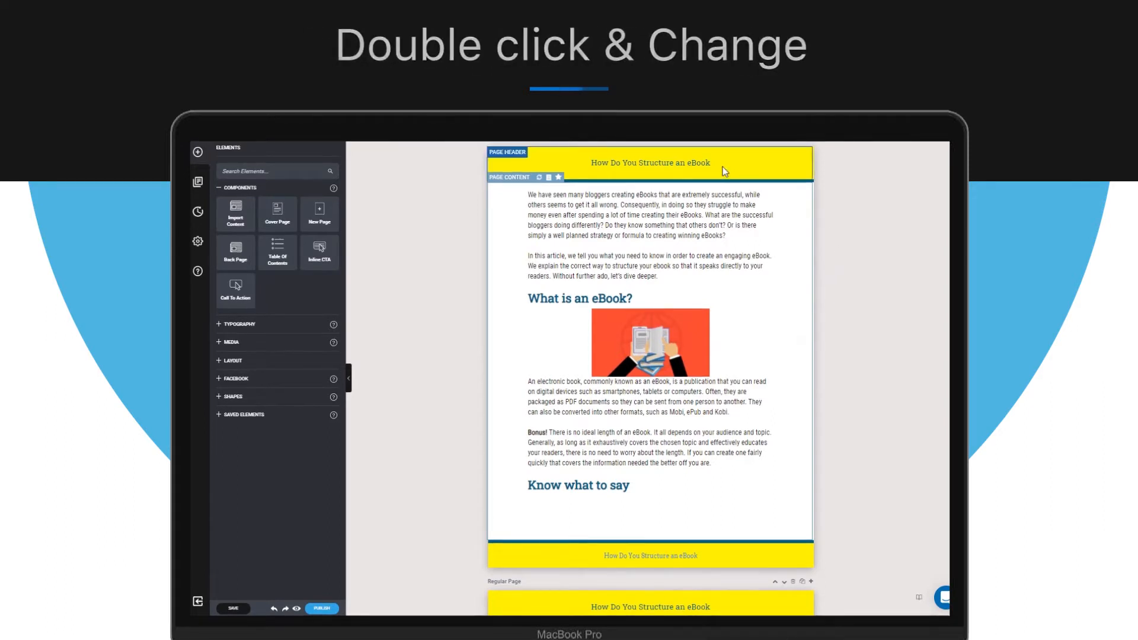
double_click(650, 162)
type(" 12")
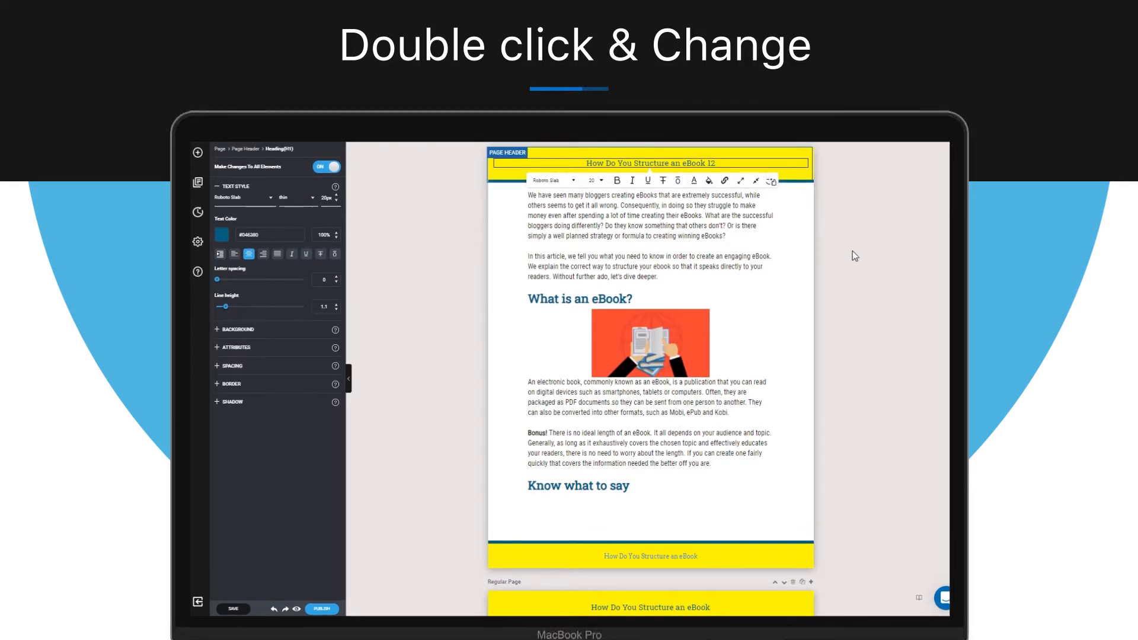
double_click(650, 162)
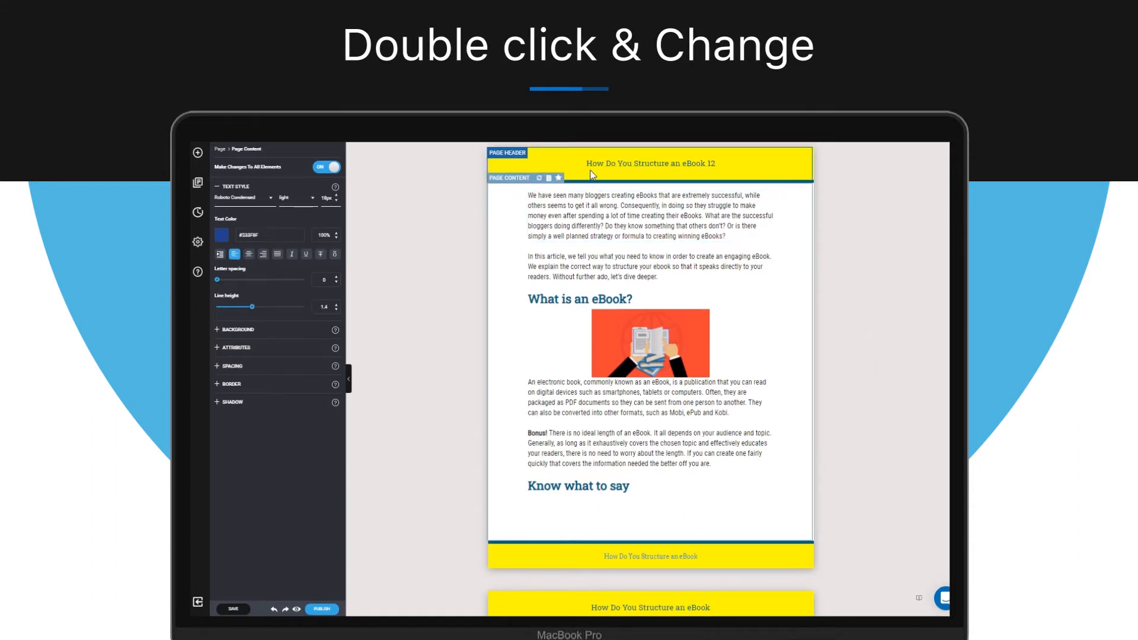
Copy the edited header text to every page's header, confirm with OK, and check later pages.
double_click(651, 162)
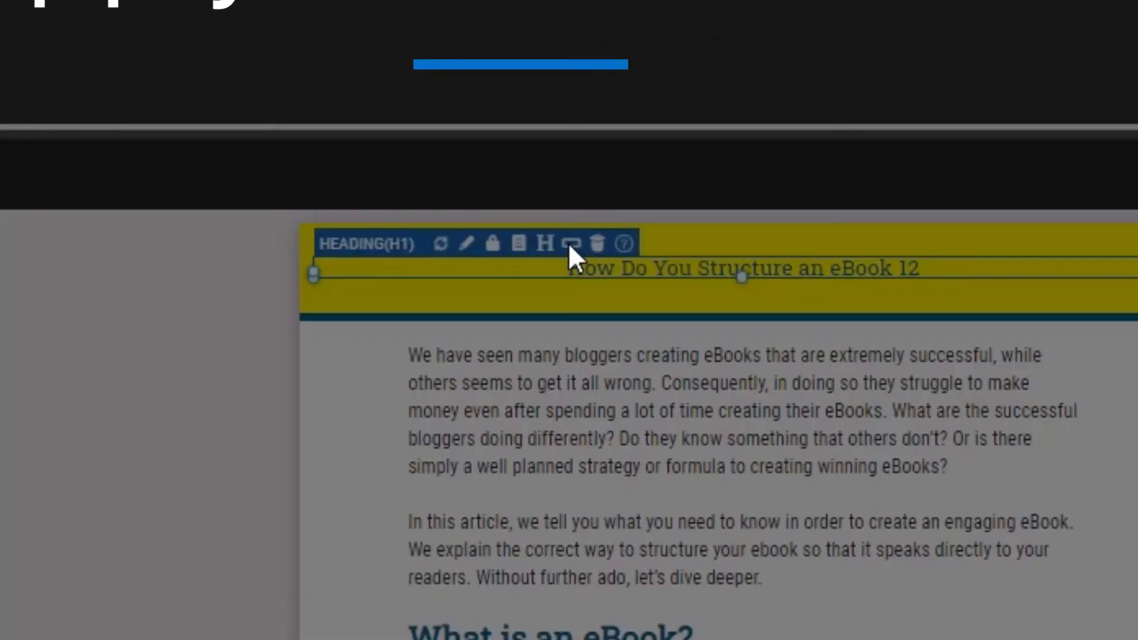
left_click(573, 243)
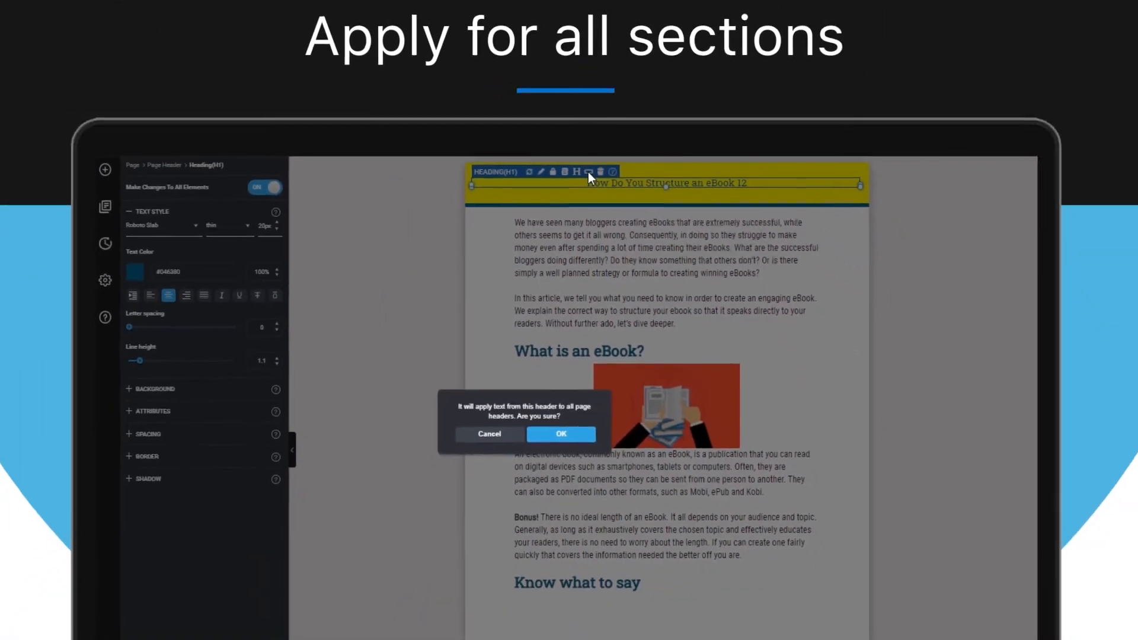
left_click(561, 434)
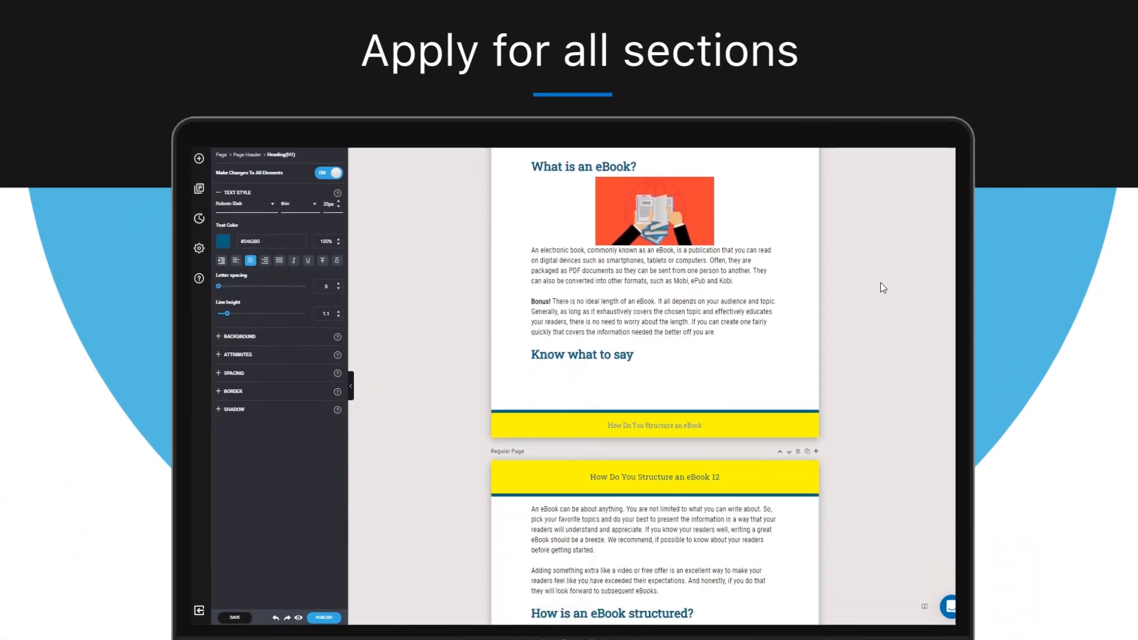
scroll("down", 3)
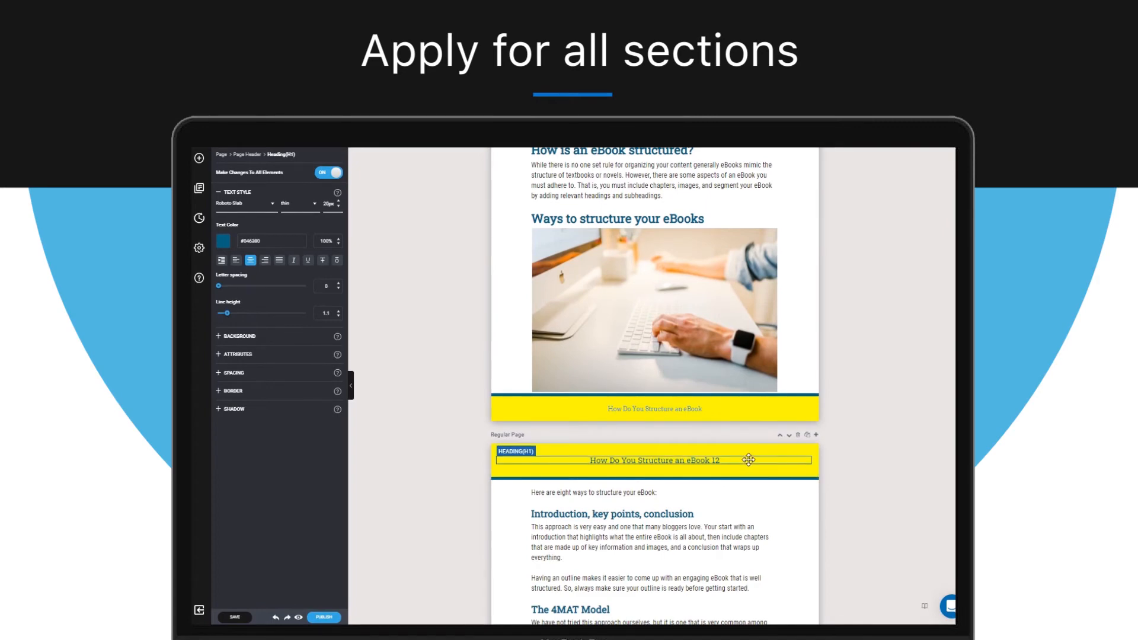